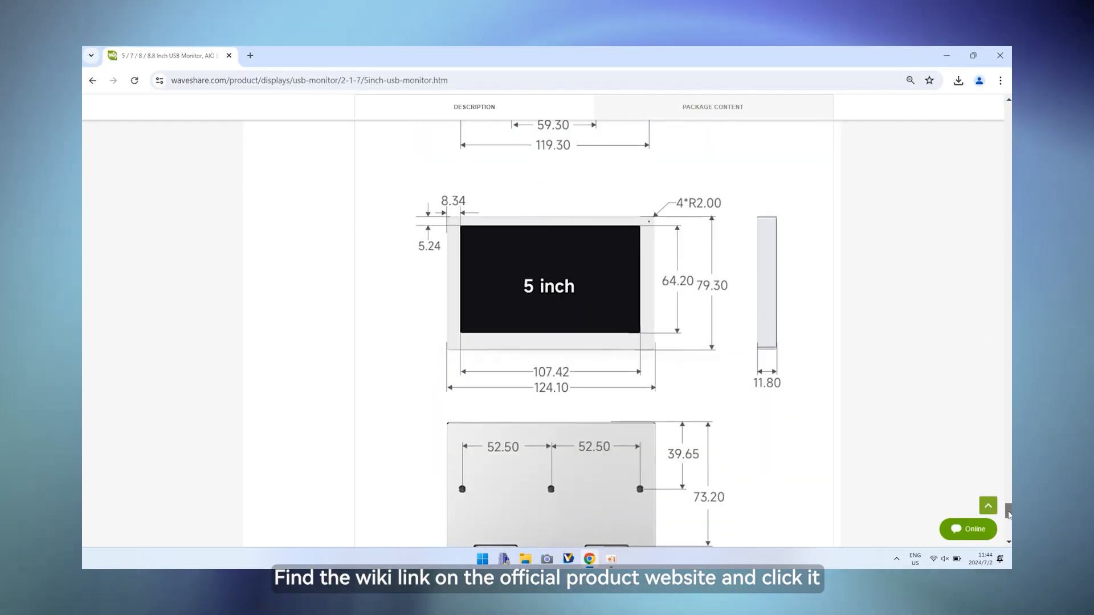
Reach Resources & Services and open the 5inch USB Monitor wiki page
scroll("down", 3)
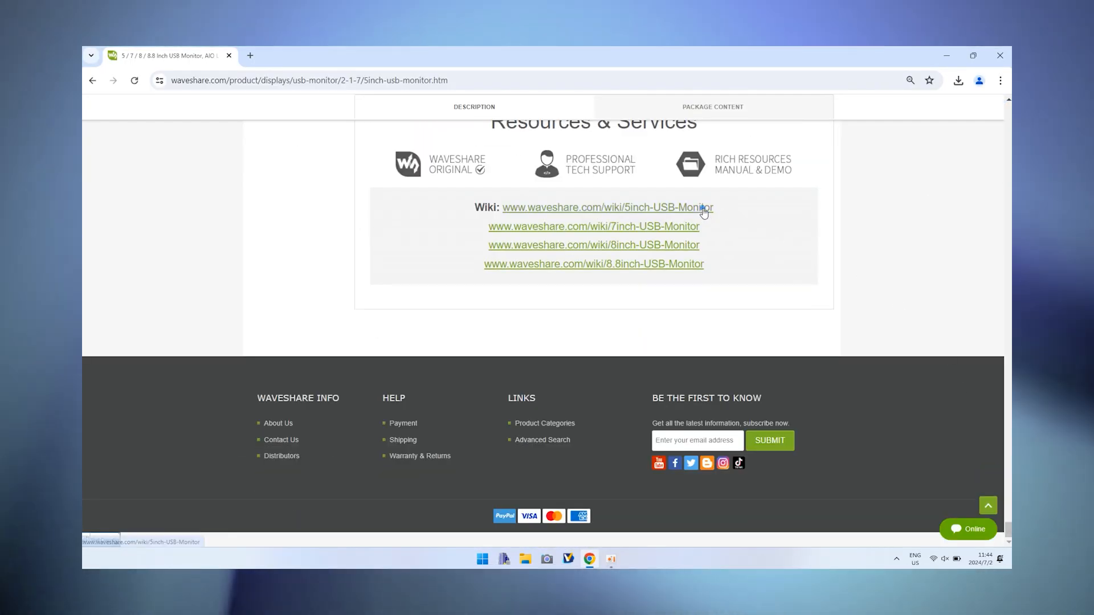
left_click(607, 208)
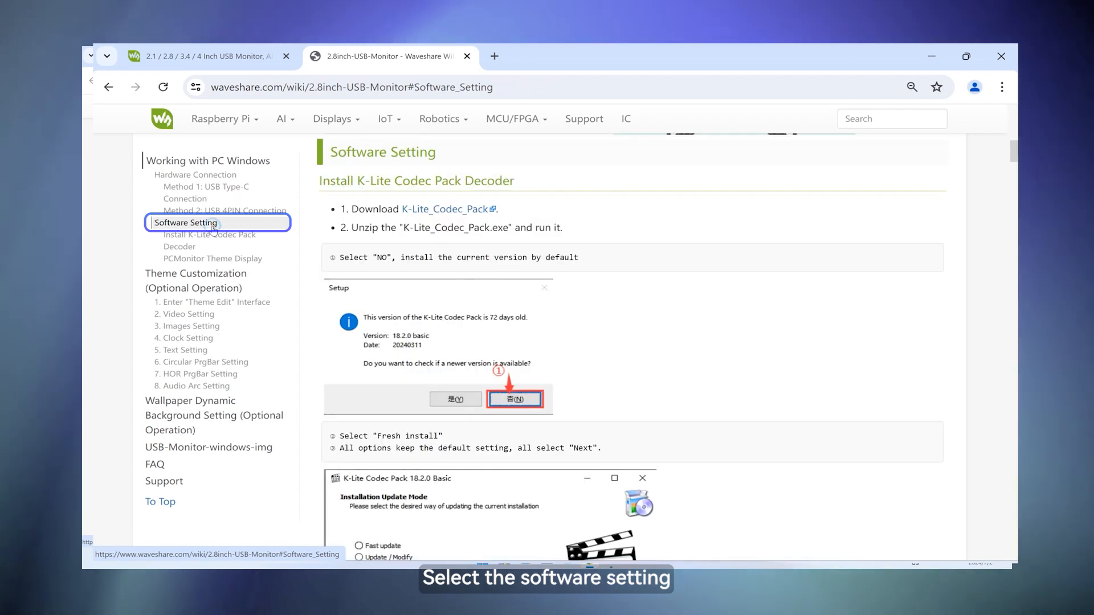
Go to Software Setting and step through the K-Lite installer keeping default options
left_click(442, 209)
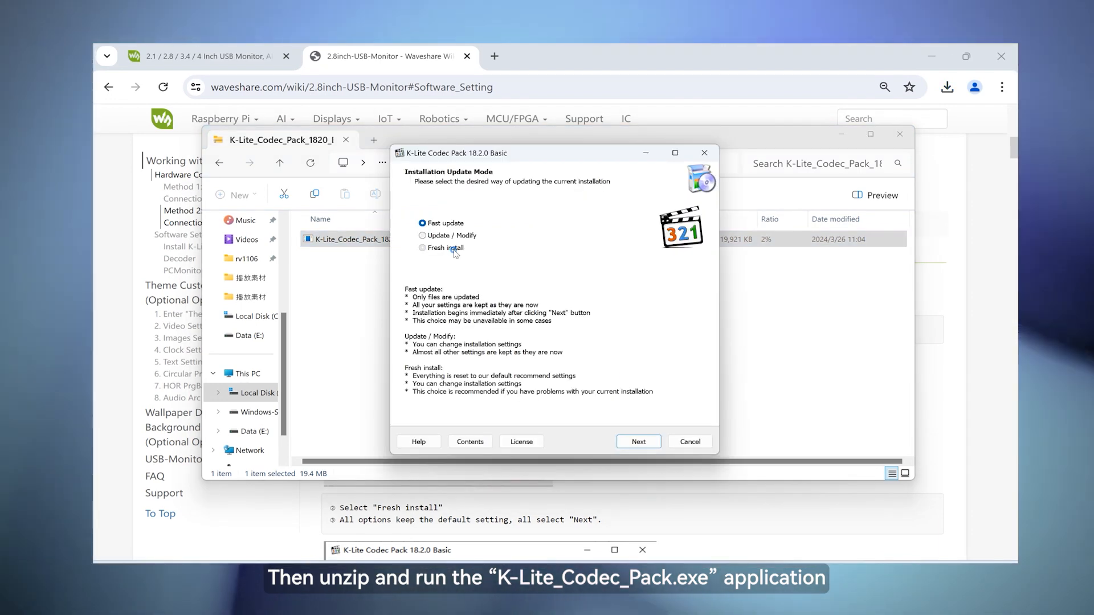
left_click(638, 442)
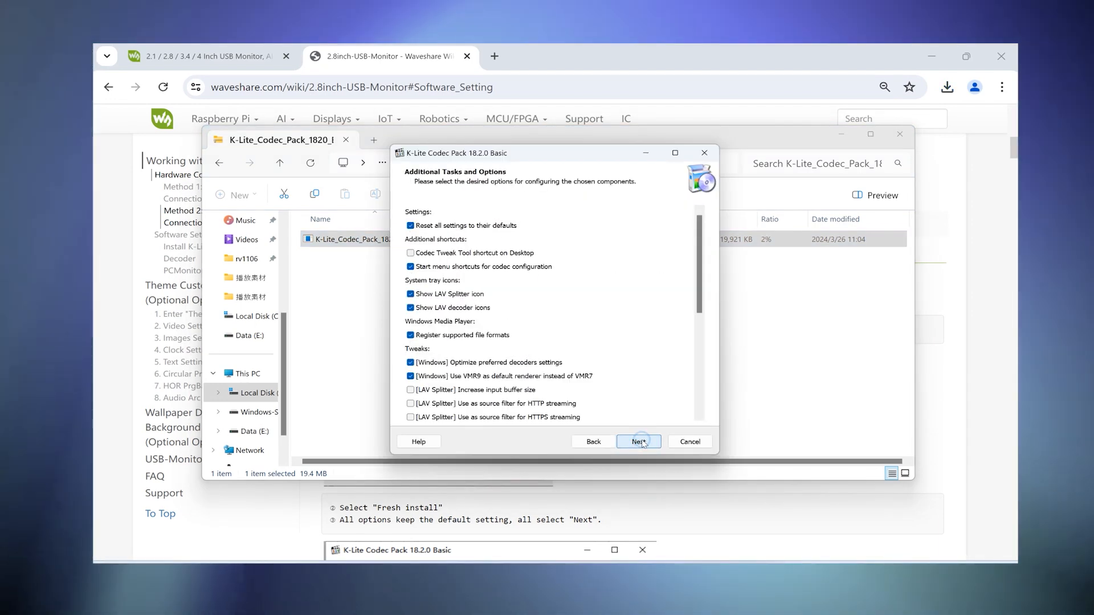
left_click(639, 442)
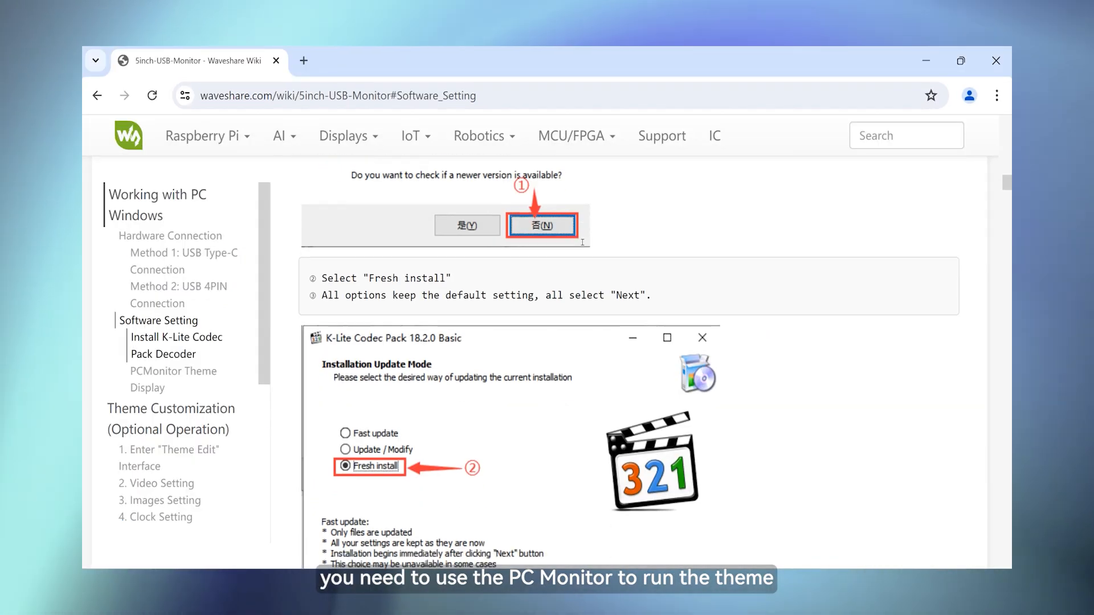
Scroll the wiki down to the PCMonitor Theme Display section
scroll("down", 3)
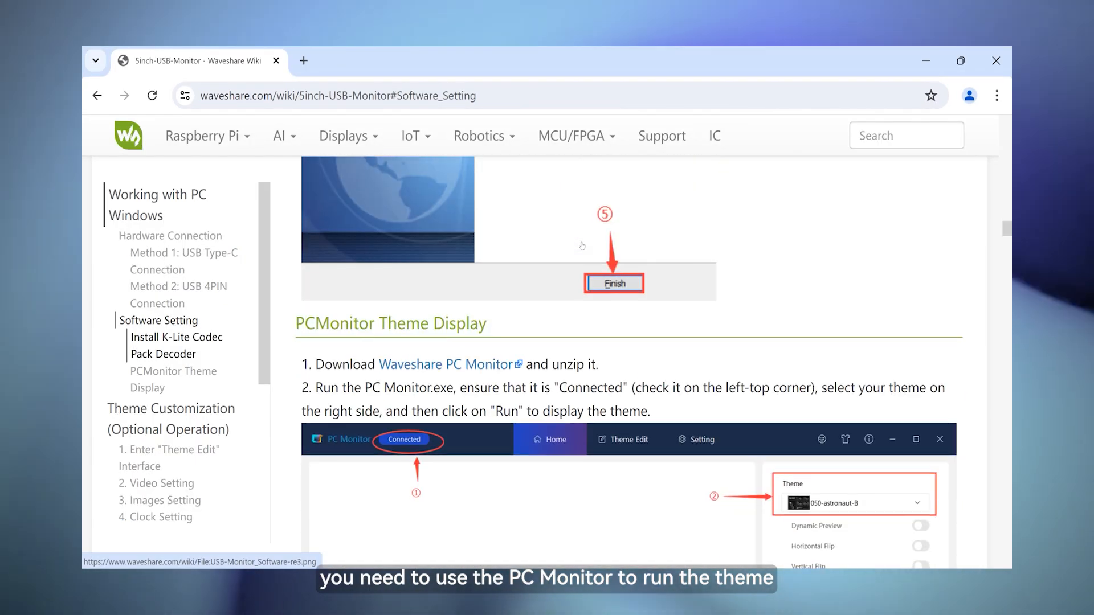
scroll("down", 3)
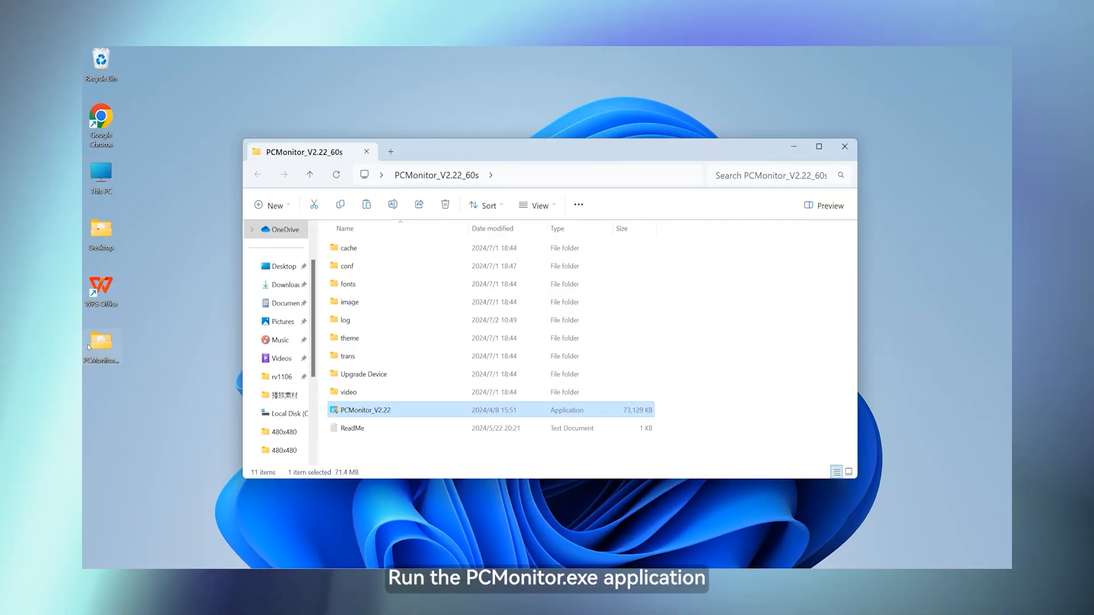
Launch PCMonitor_V2.22 from the PCMonitor_V2.22_60s folder
double_click(366, 409)
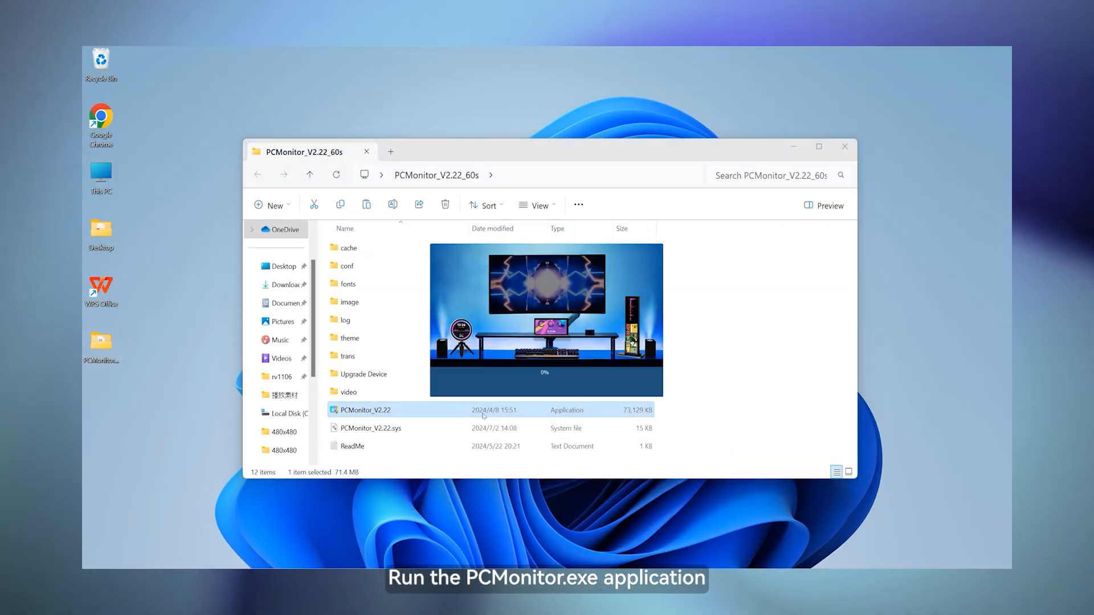
double_click(366, 409)
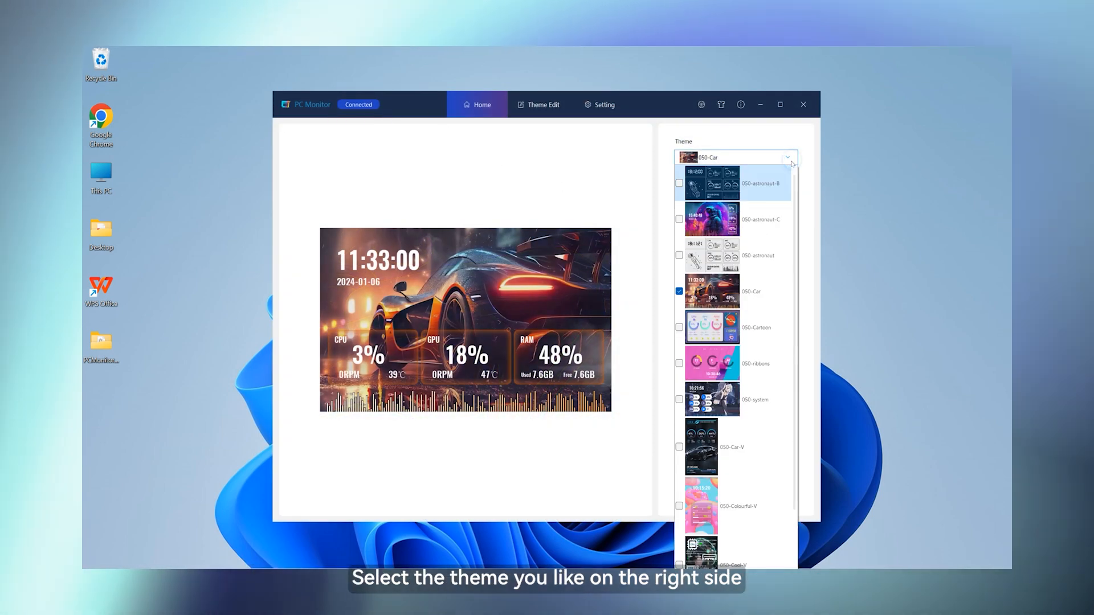
Select the 050-astronaut-C theme from the Home theme list
left_click(711, 219)
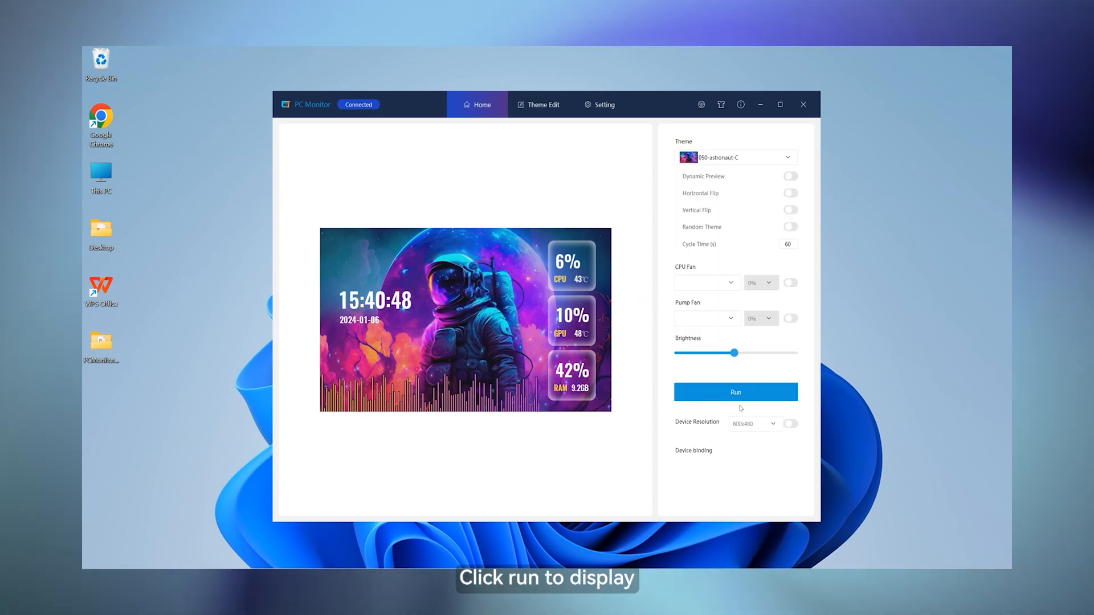
left_click(788, 157)
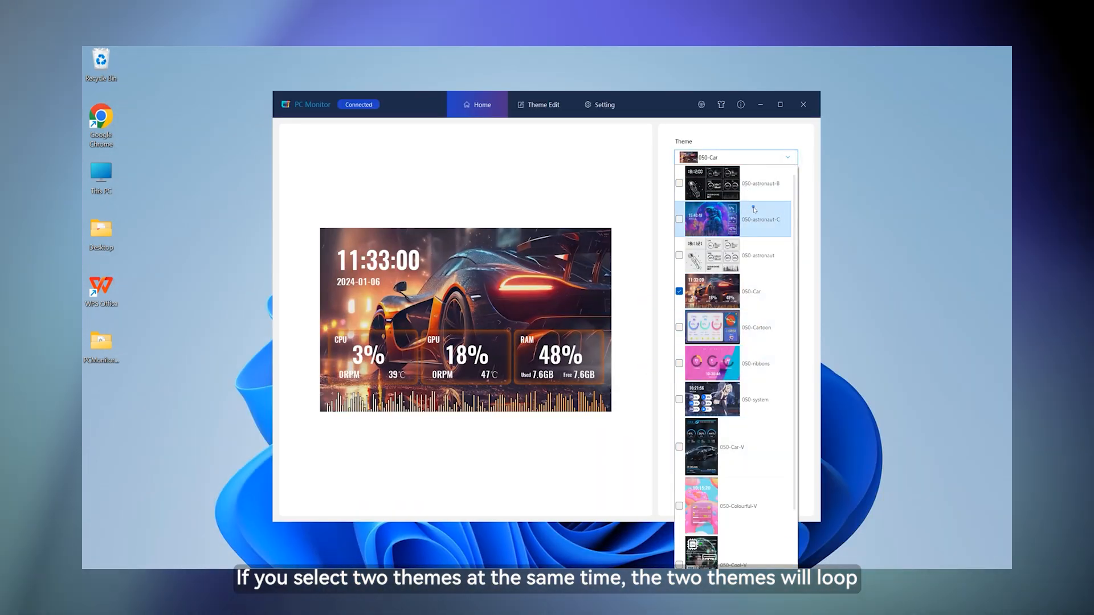
left_click(734, 219)
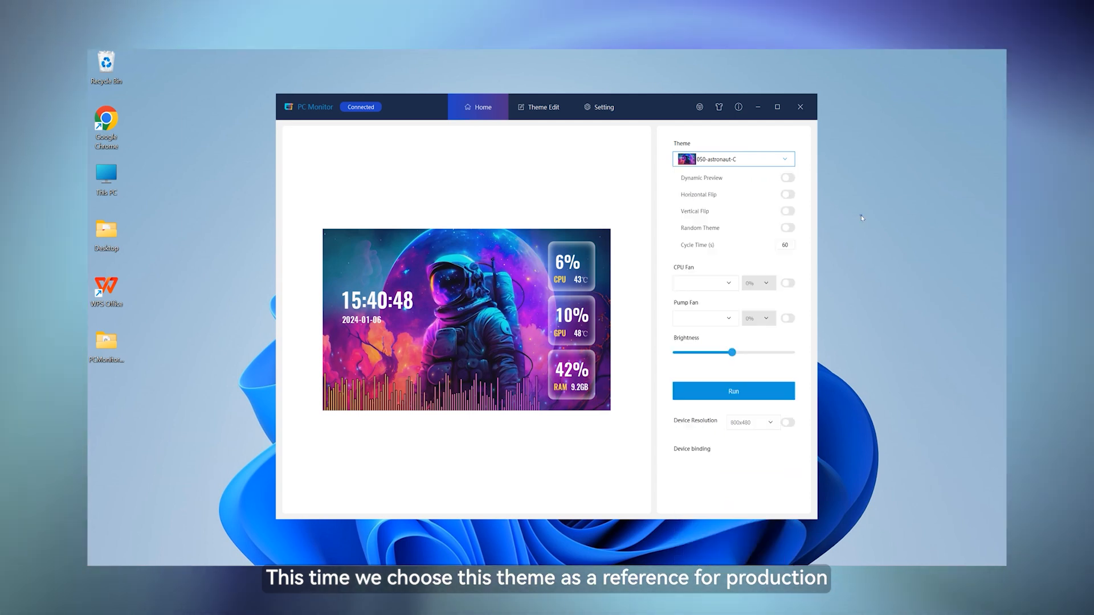
left_click(540, 107)
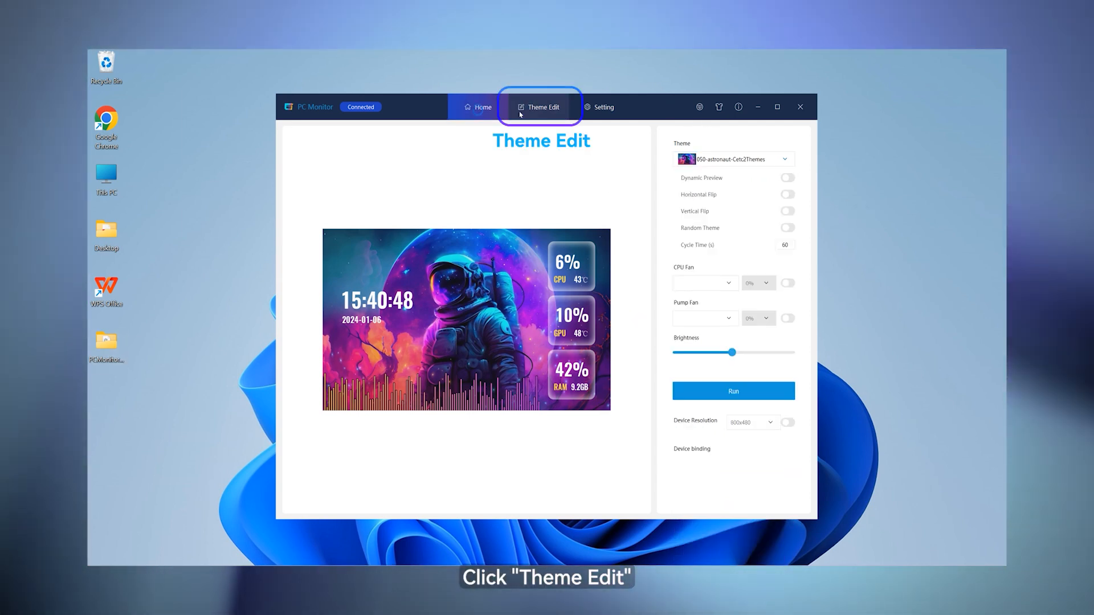
Enter Theme Edit with an empty canvas and show the Devices system data panel
left_click(541, 107)
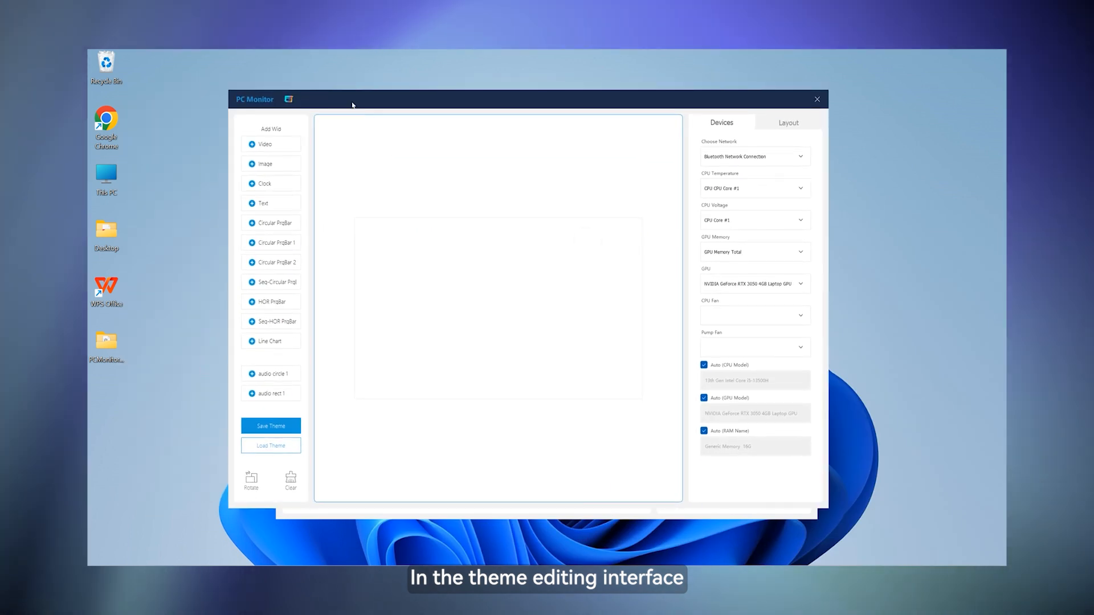
left_click(271, 144)
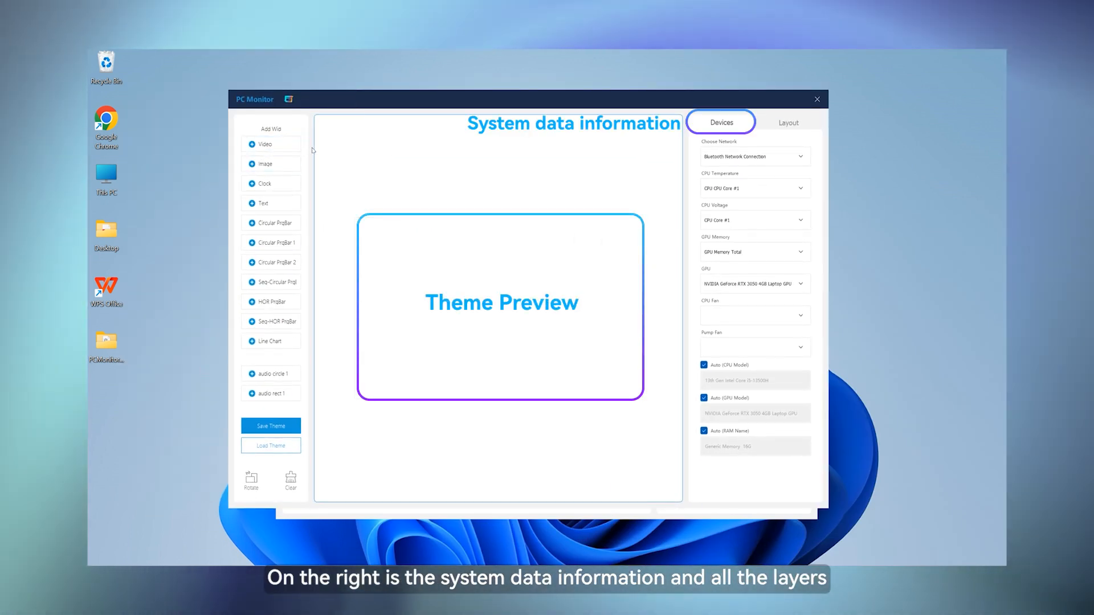
left_click(787, 122)
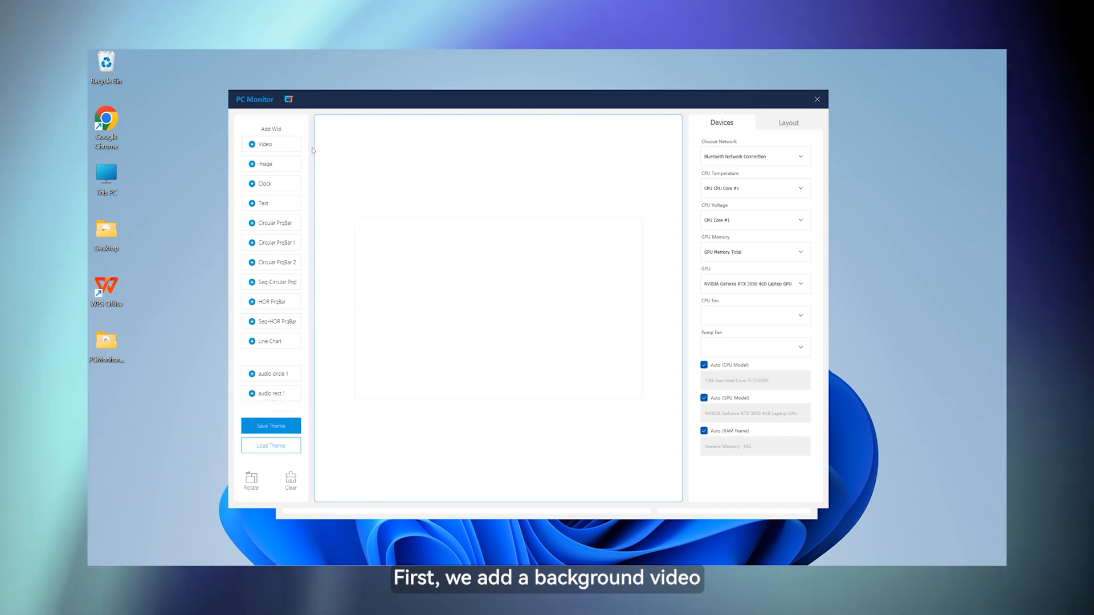
Add a Video widget using the 800×480 astronaut video as background and save it
left_click(264, 143)
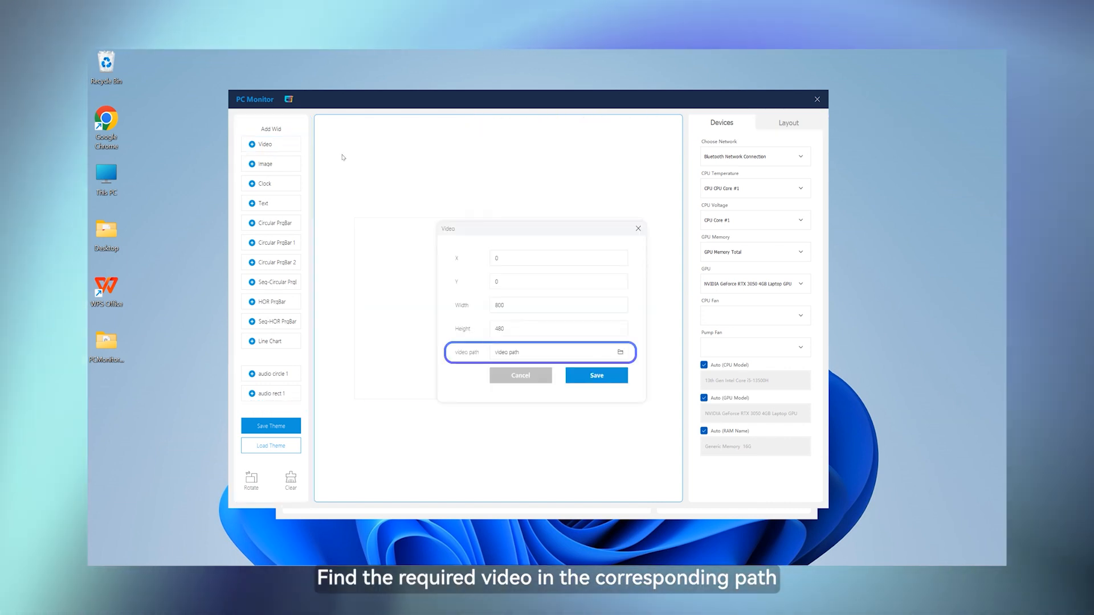
left_click(620, 353)
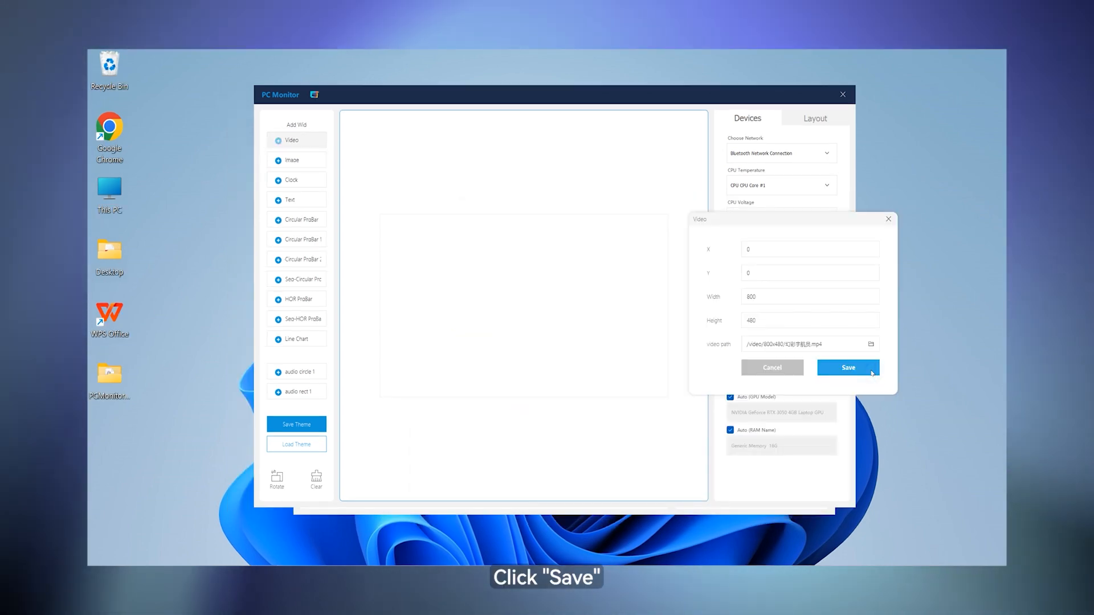
left_click(848, 368)
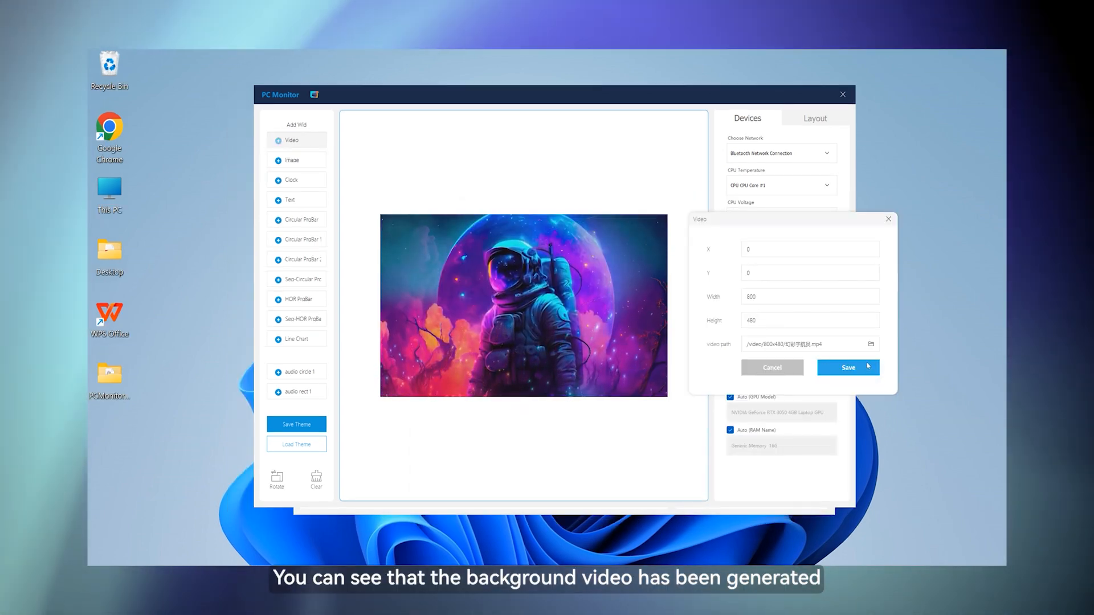
left_click(815, 118)
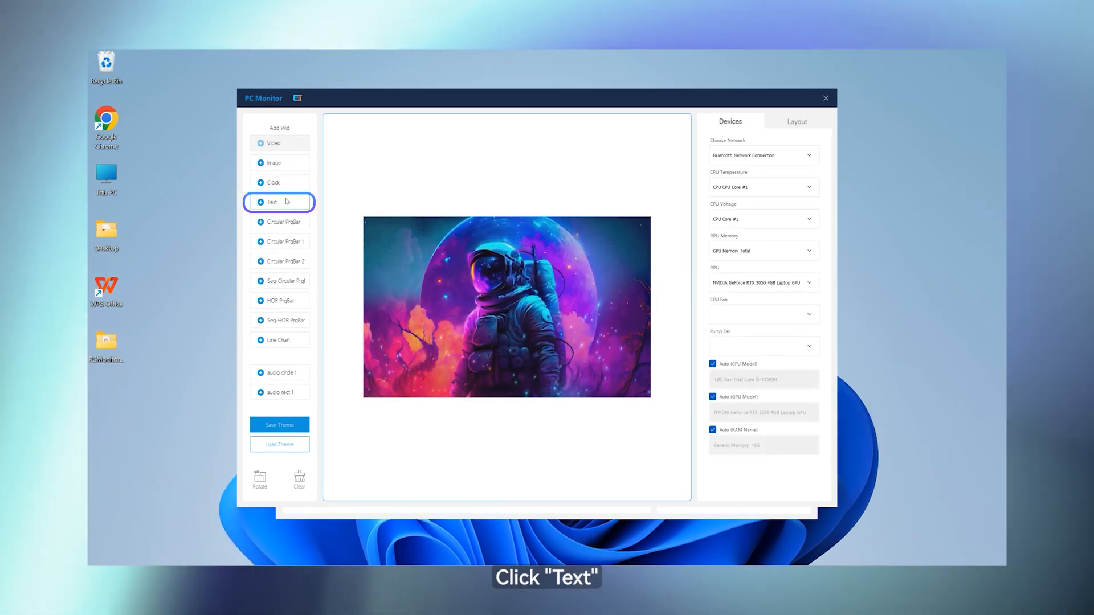
Add a CPU text label in bold size 36 font and save it
left_click(272, 202)
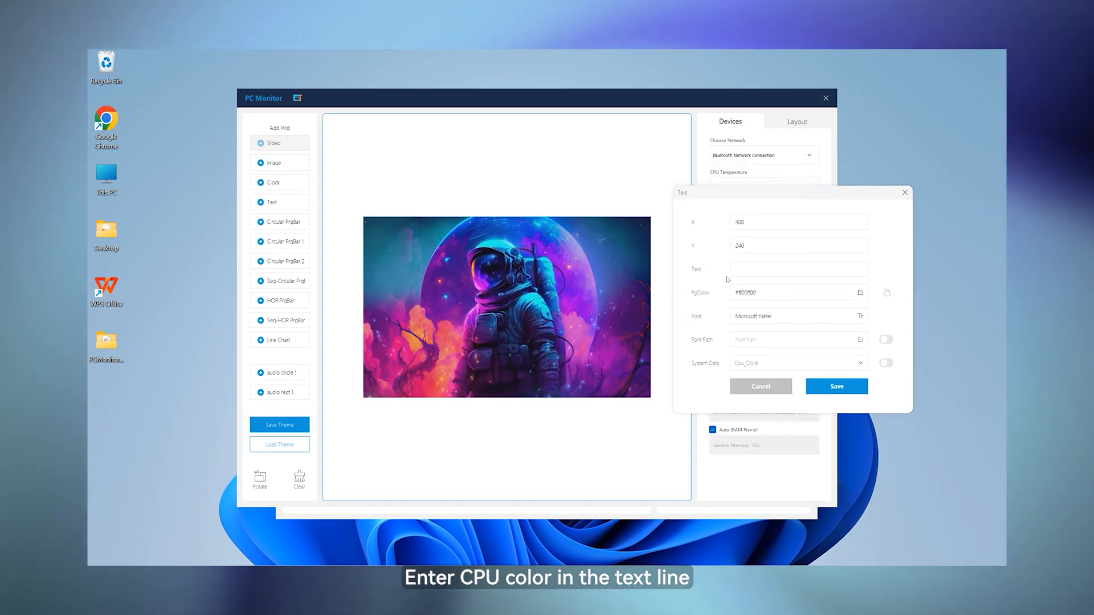
left_click(860, 292)
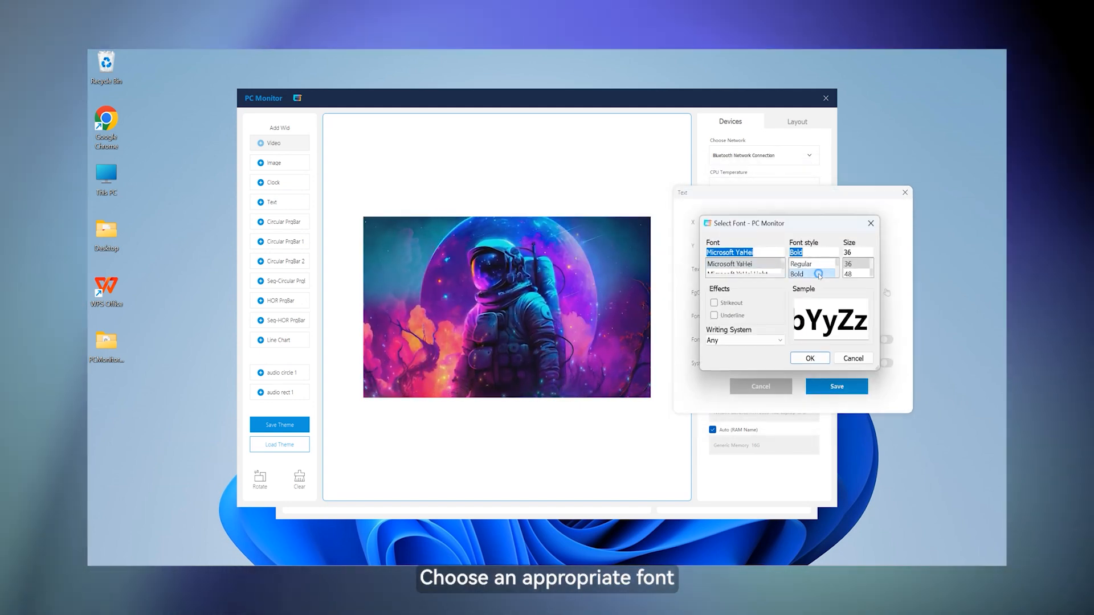
left_click(810, 358)
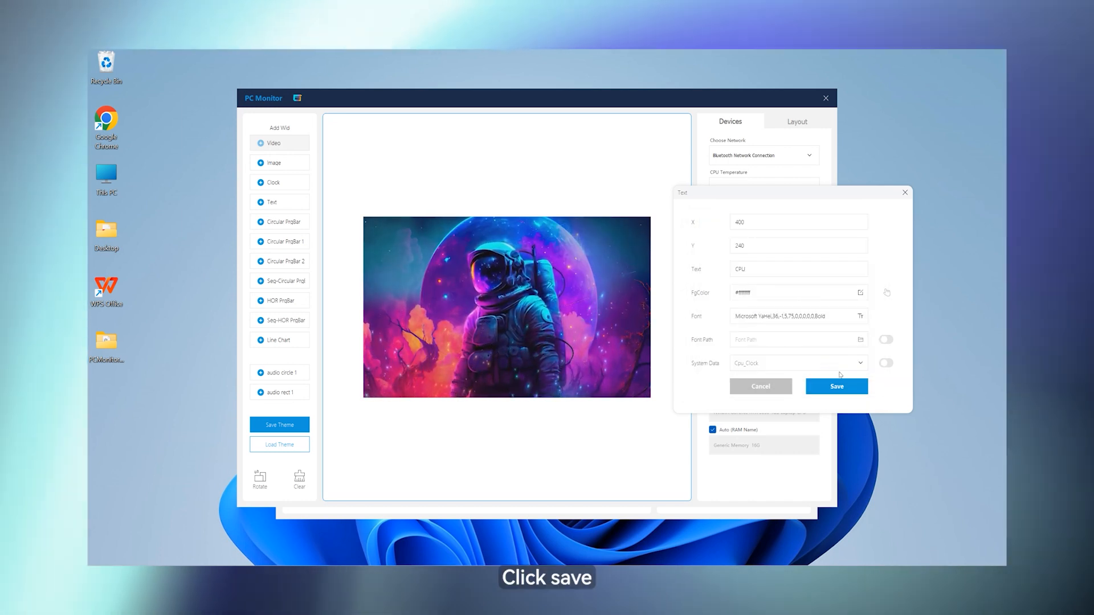
left_click(835, 387)
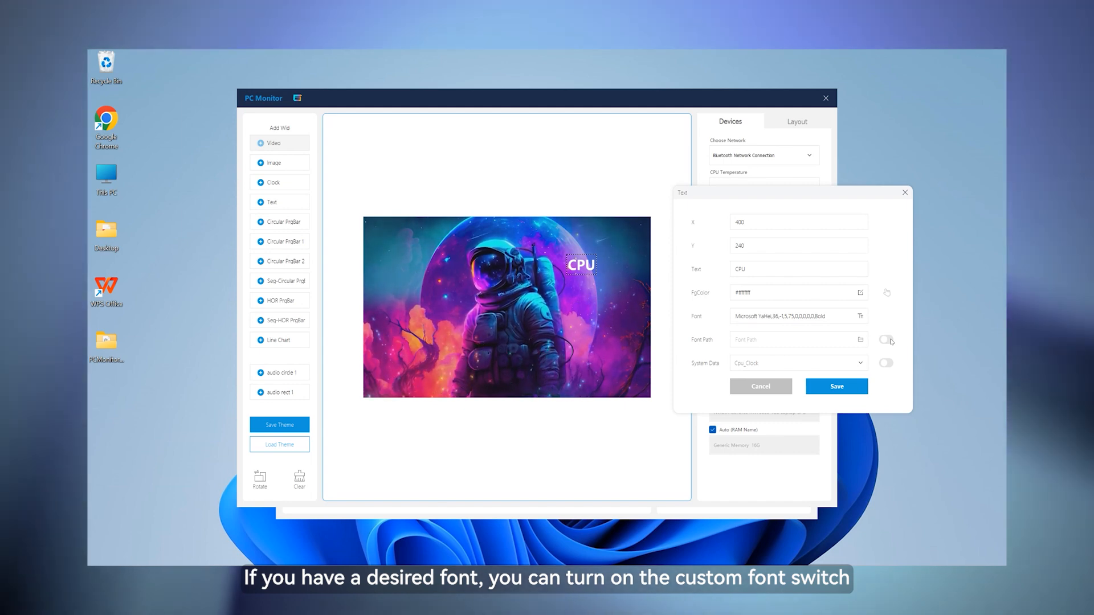
Give the CPU label a custom font, yellow colour and a position beside the astronaut
left_click(887, 339)
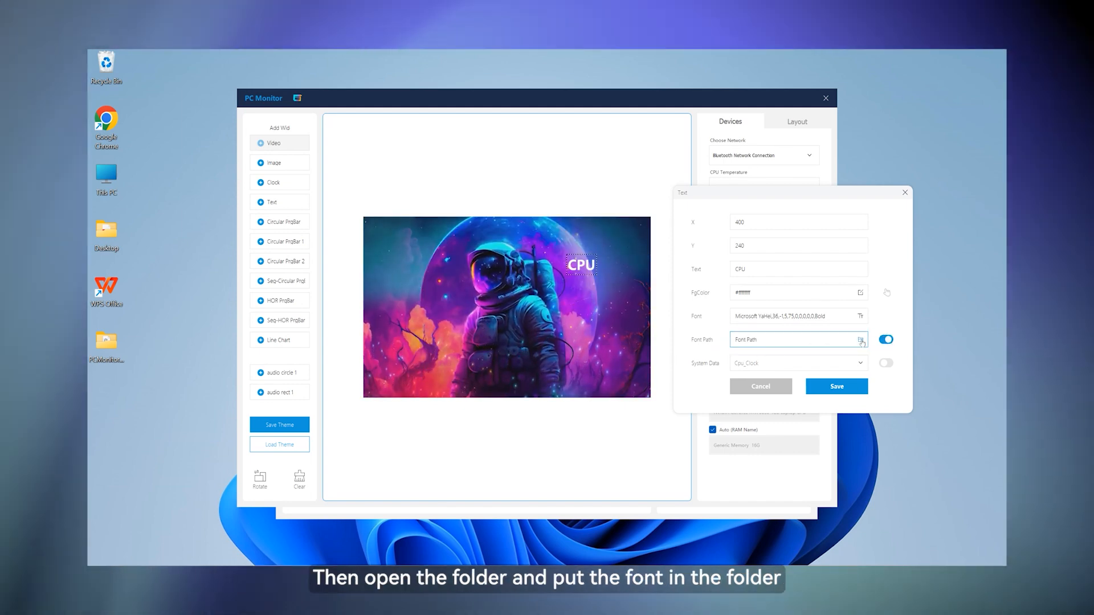
left_click(862, 340)
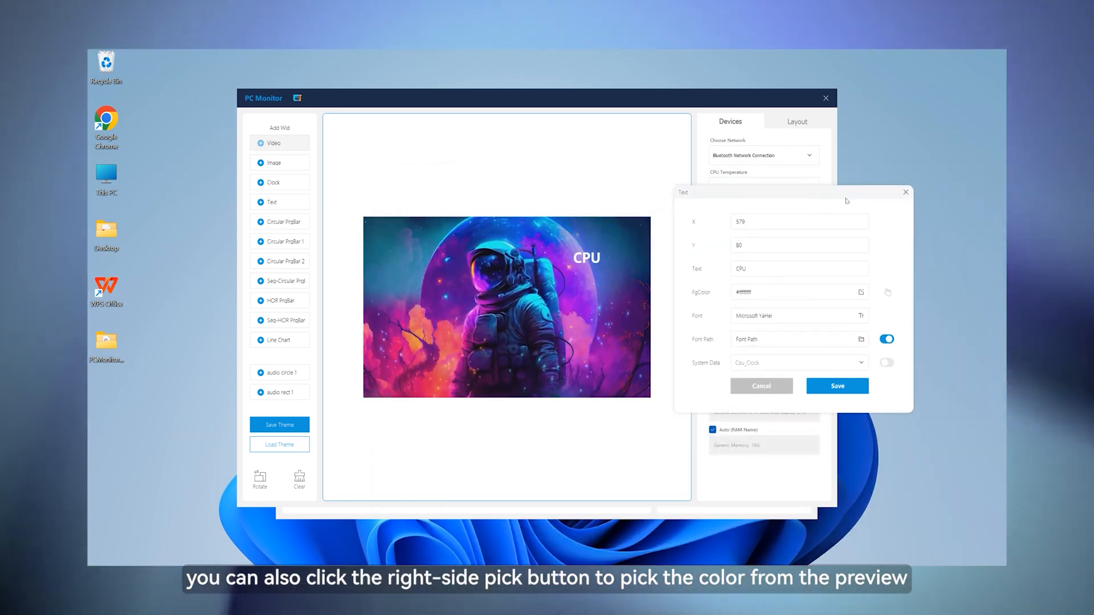
left_click(836, 386)
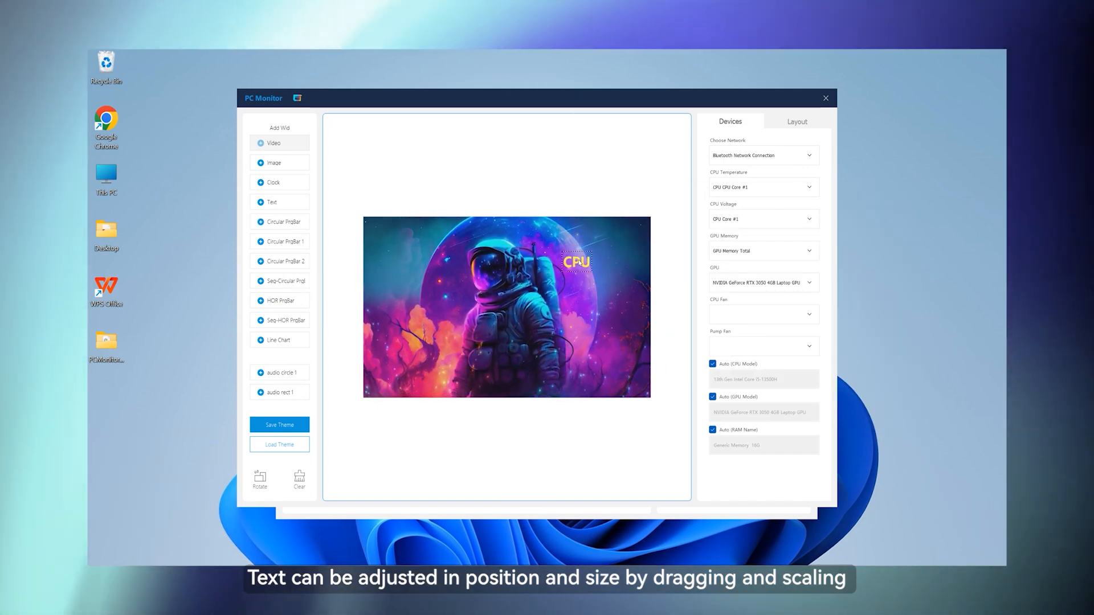
Duplicate the CPU label from Layout and relabel the copy GPU
left_click(796, 122)
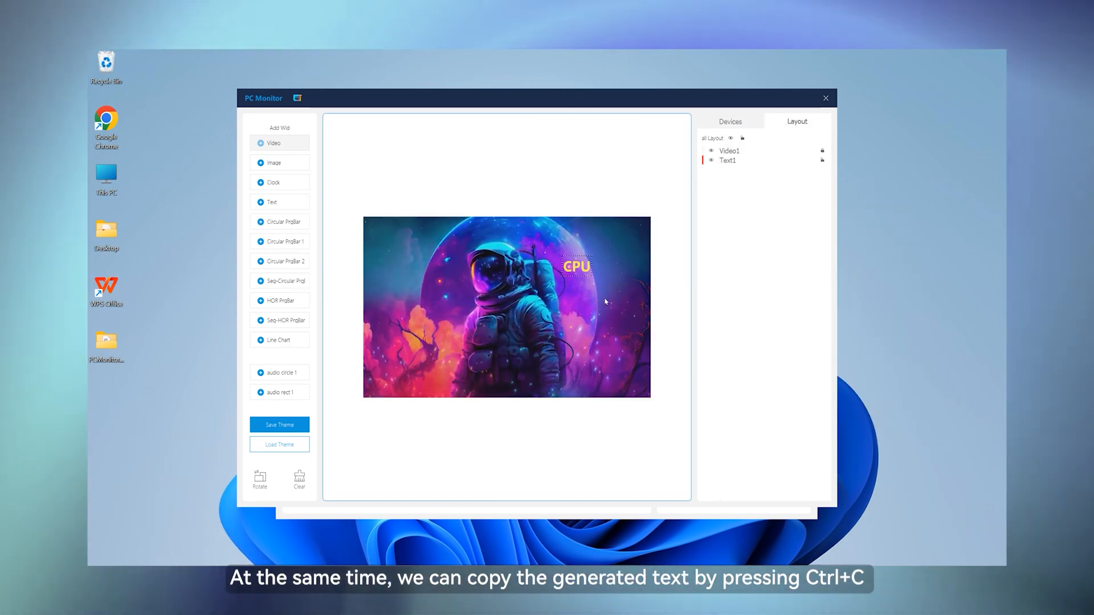
key("ctrl+c")
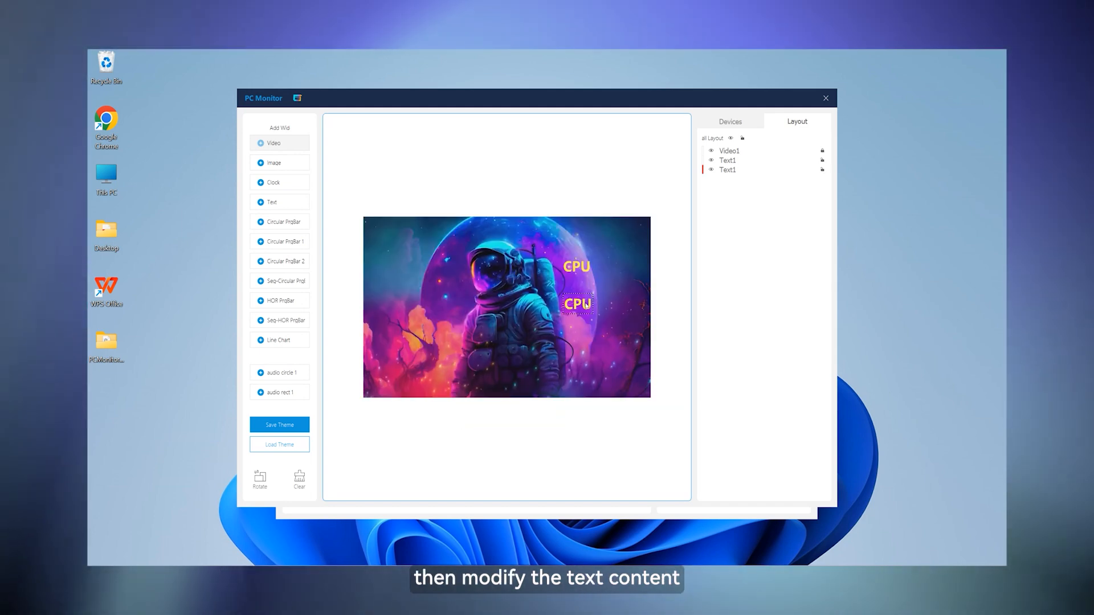
type("GPU")
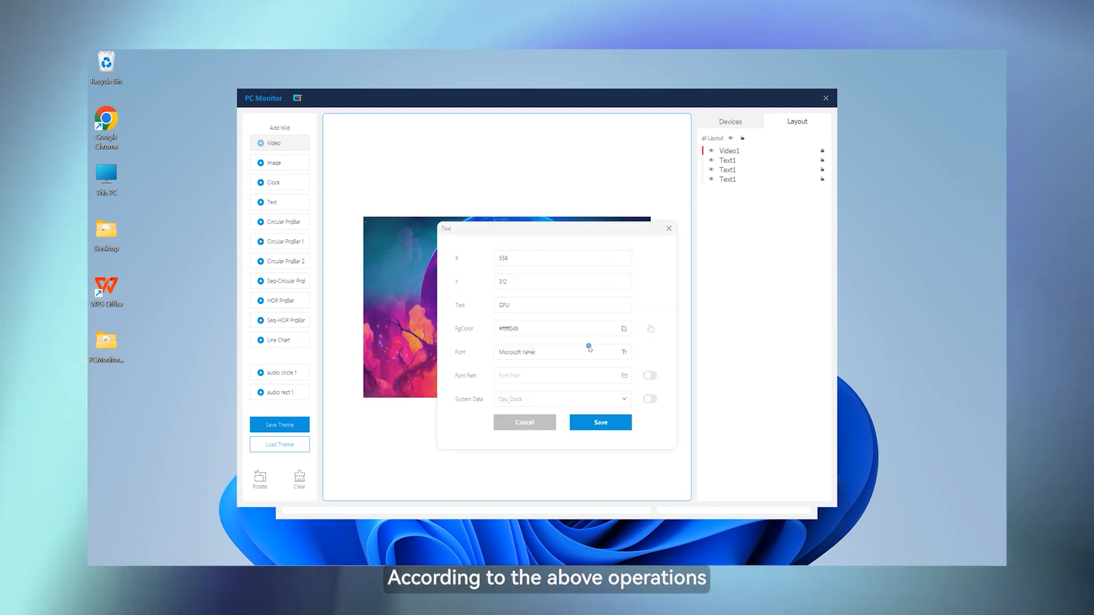
Save the GPU label changes
left_click(599, 422)
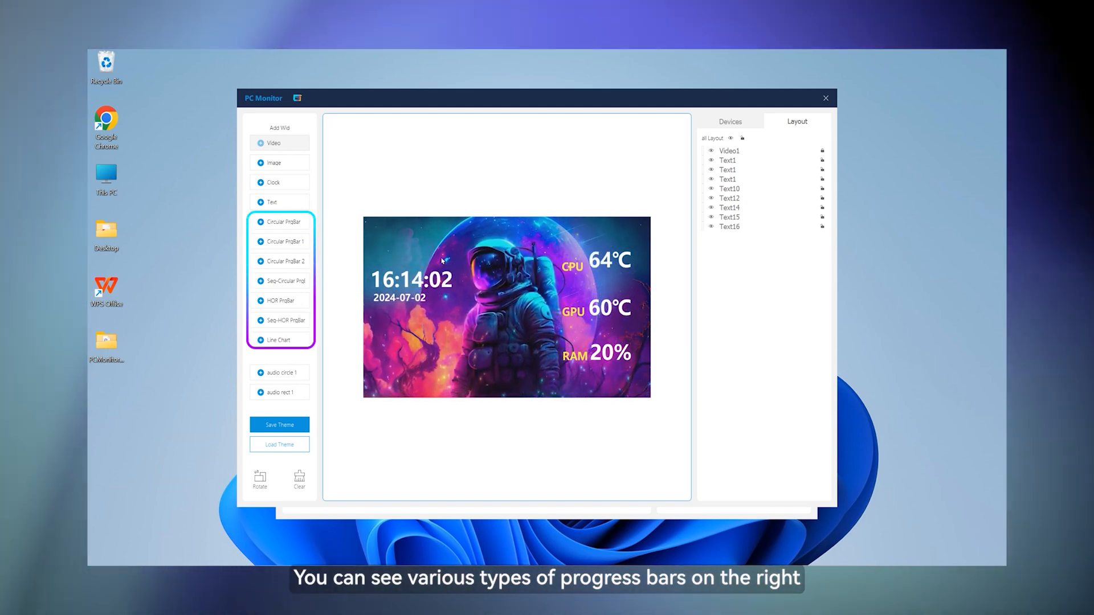
Trial a circular progress bar, then delete the unwanted bar from Layout
left_click(281, 250)
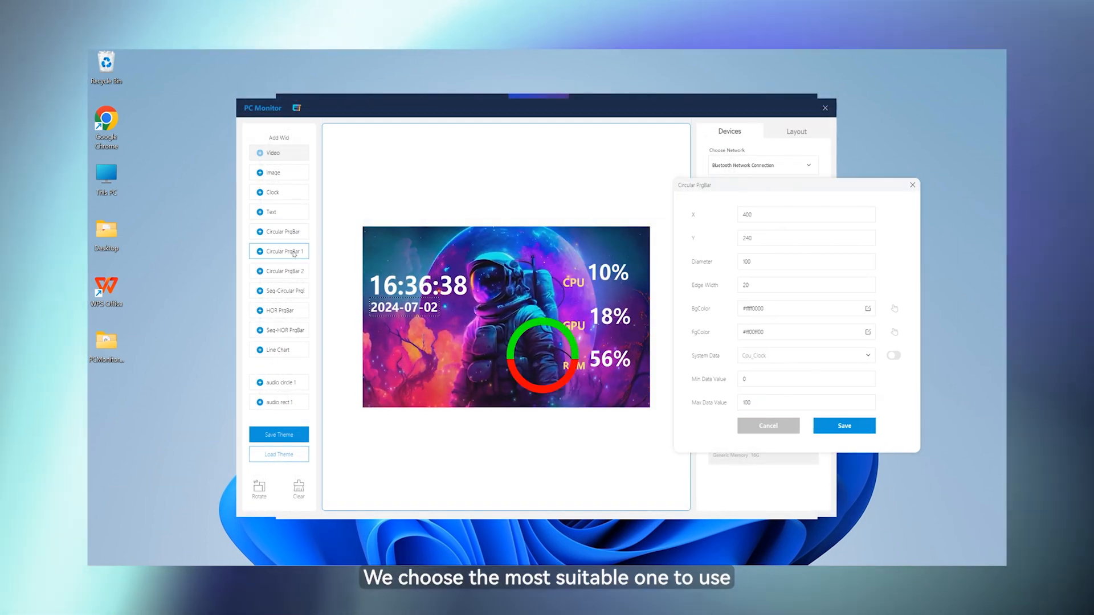
left_click(844, 425)
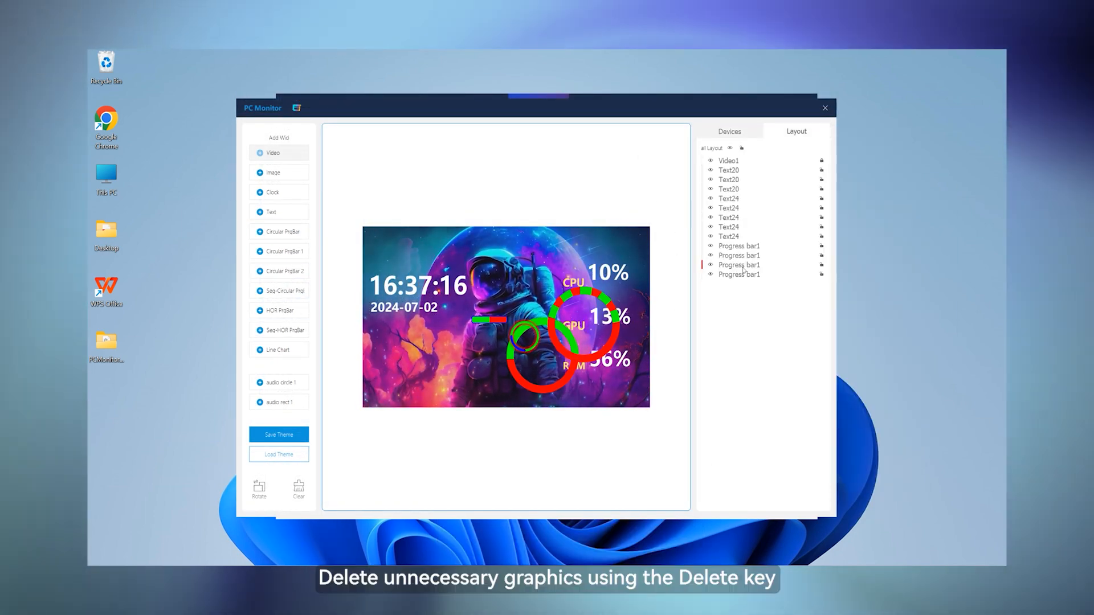
key("Delete")
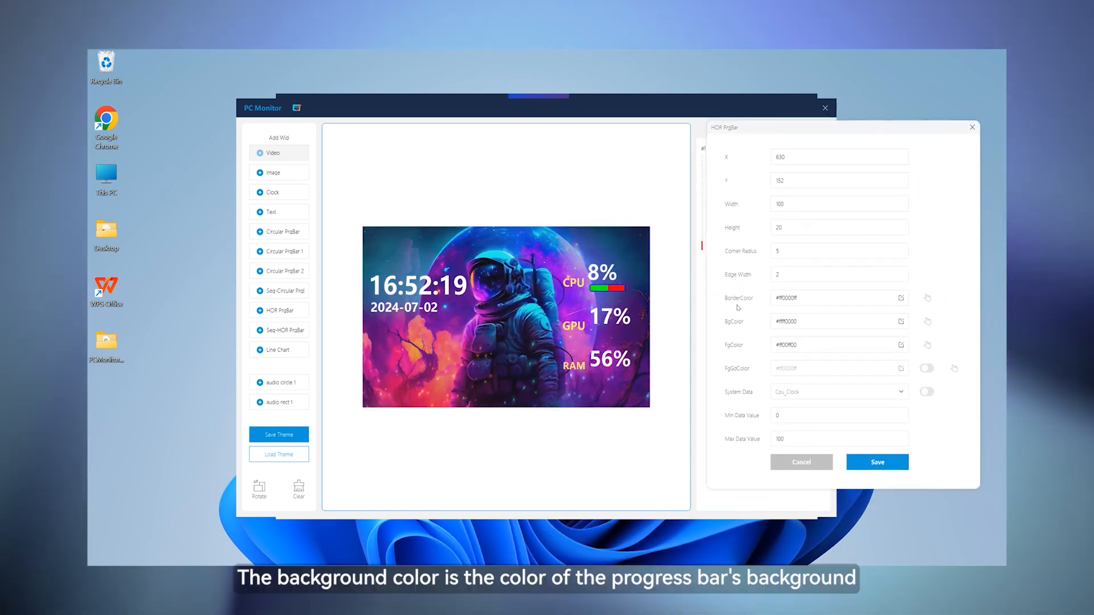
Give the CPU progress bar a background colour, a foreground gradient and a live CPU reading
left_click(830, 321)
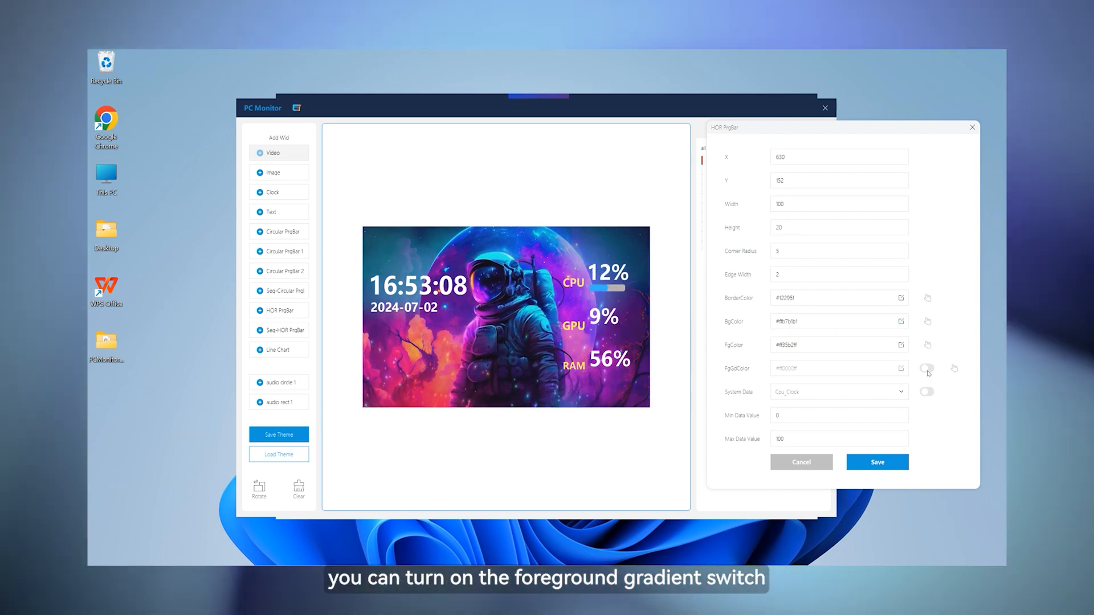
left_click(926, 368)
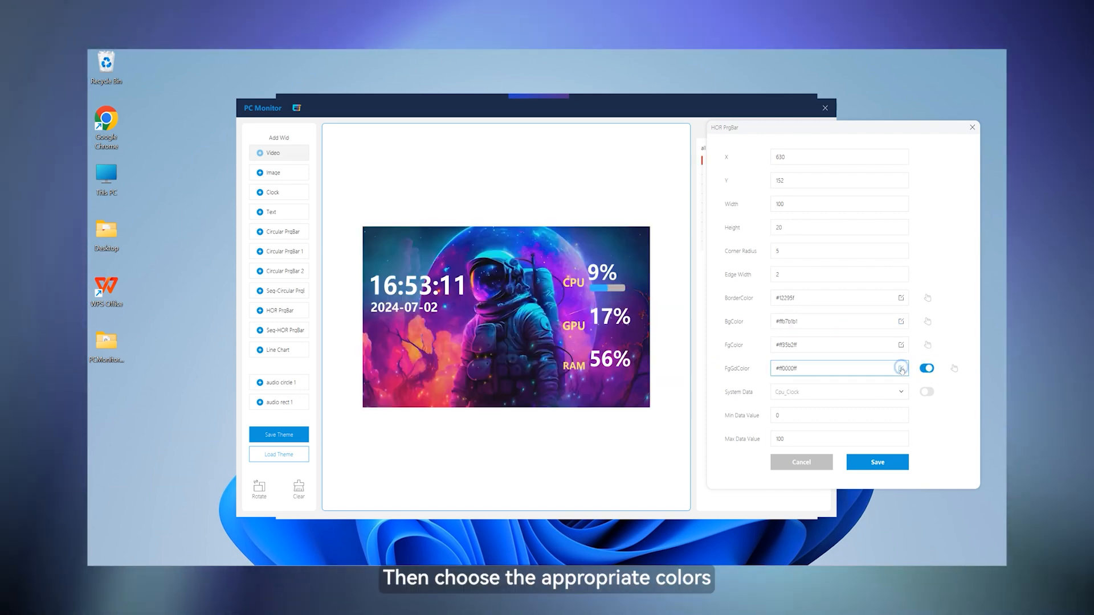
left_click(901, 368)
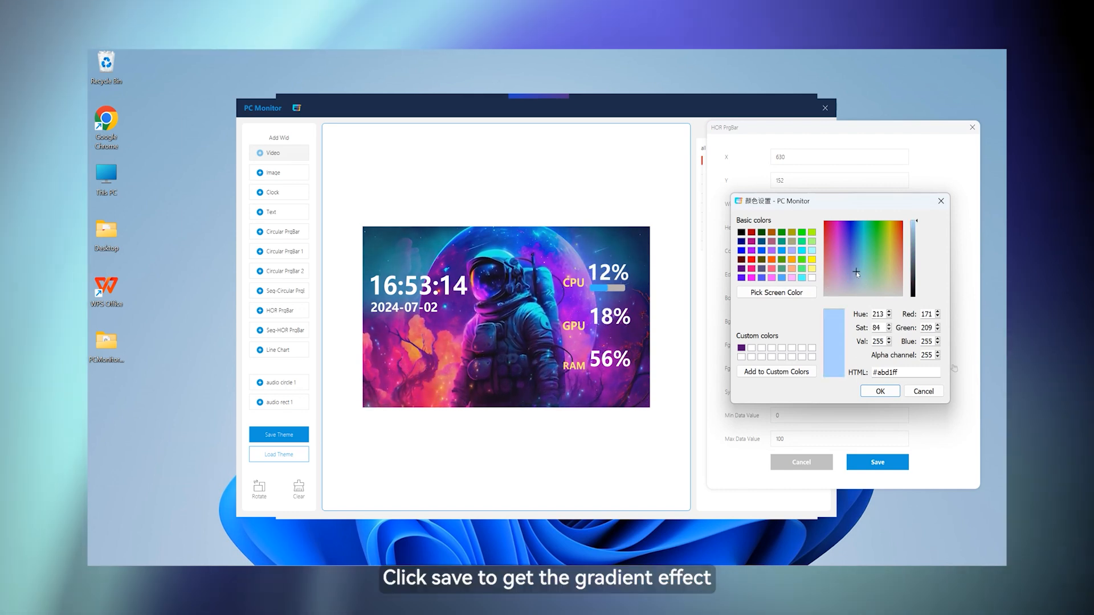
left_click(879, 391)
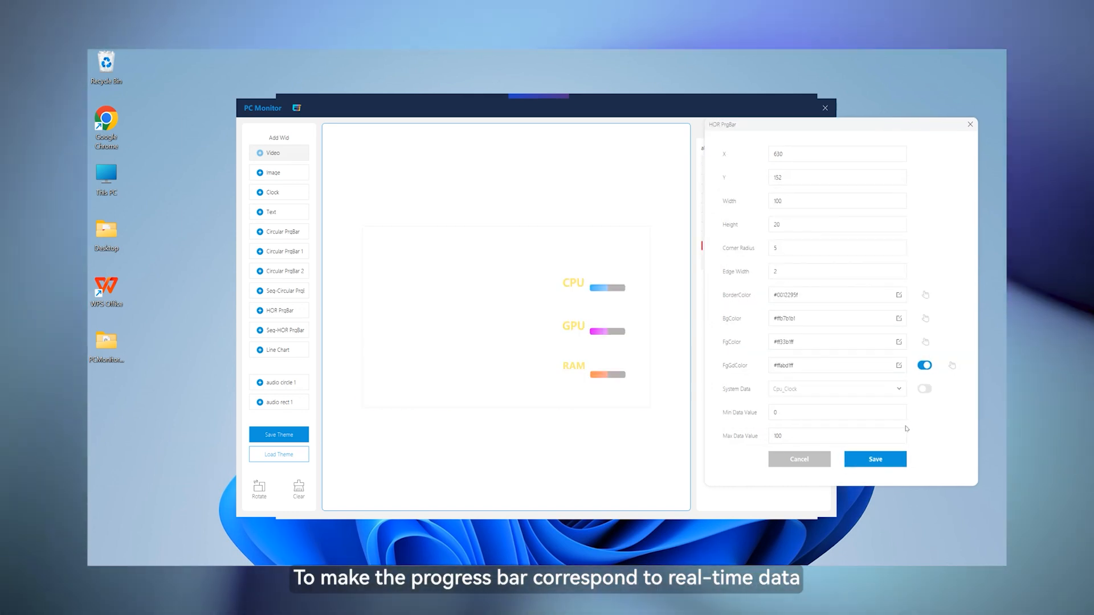
left_click(925, 389)
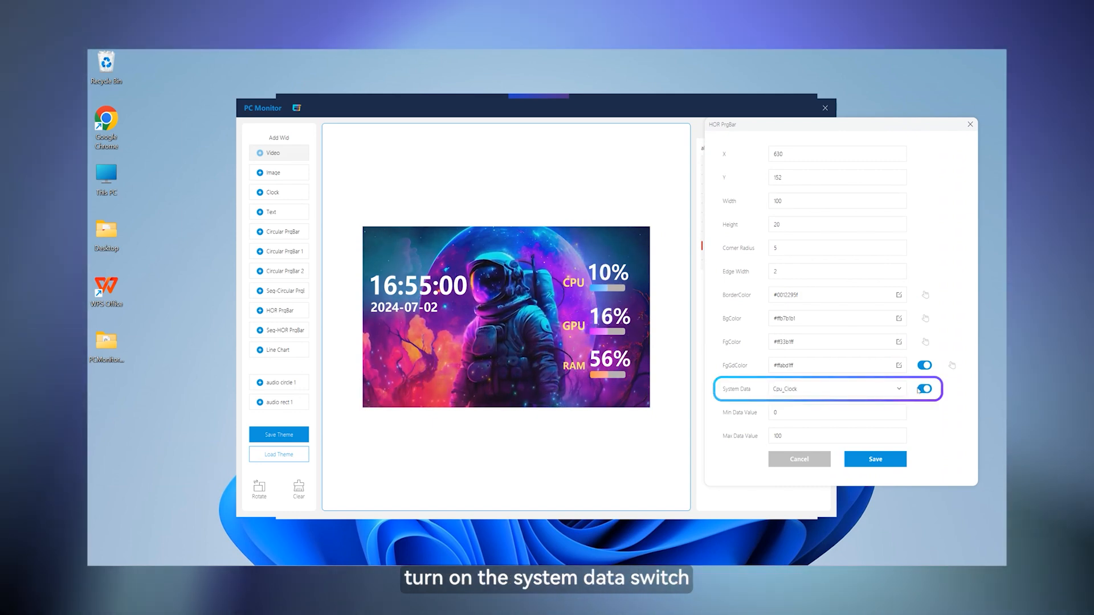
left_click(834, 389)
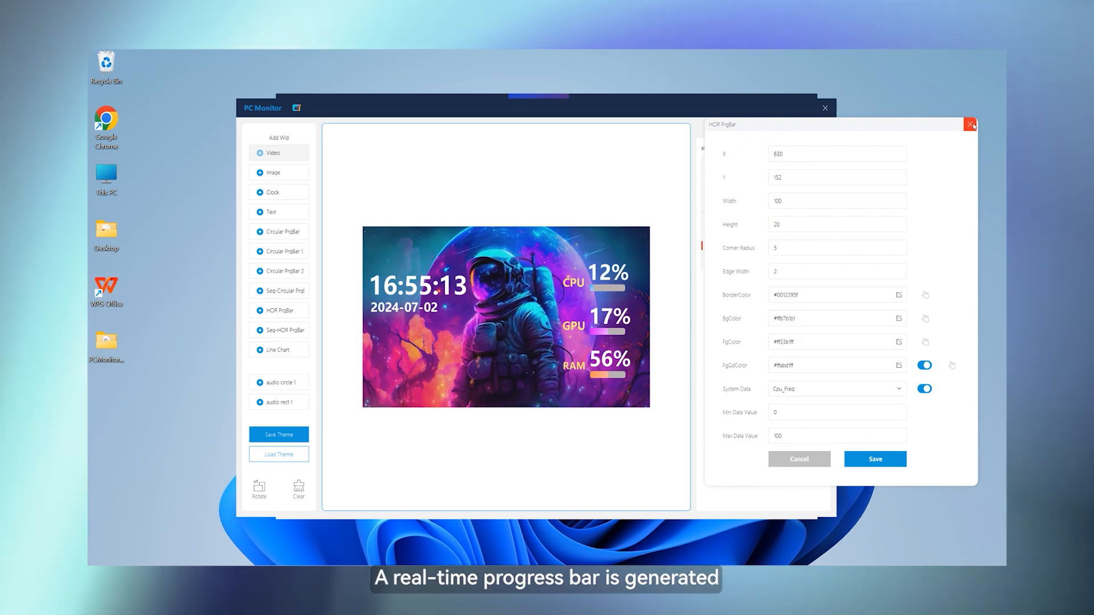
left_click(838, 402)
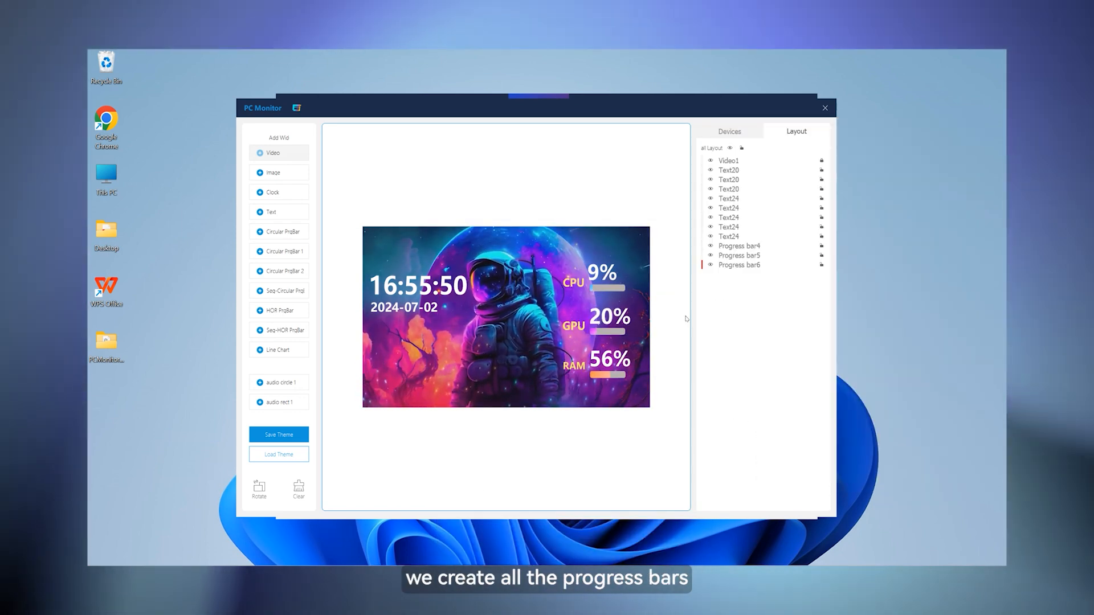
Save the theme as COLOR, select it on Home and run it on the USB screen
left_click(278, 434)
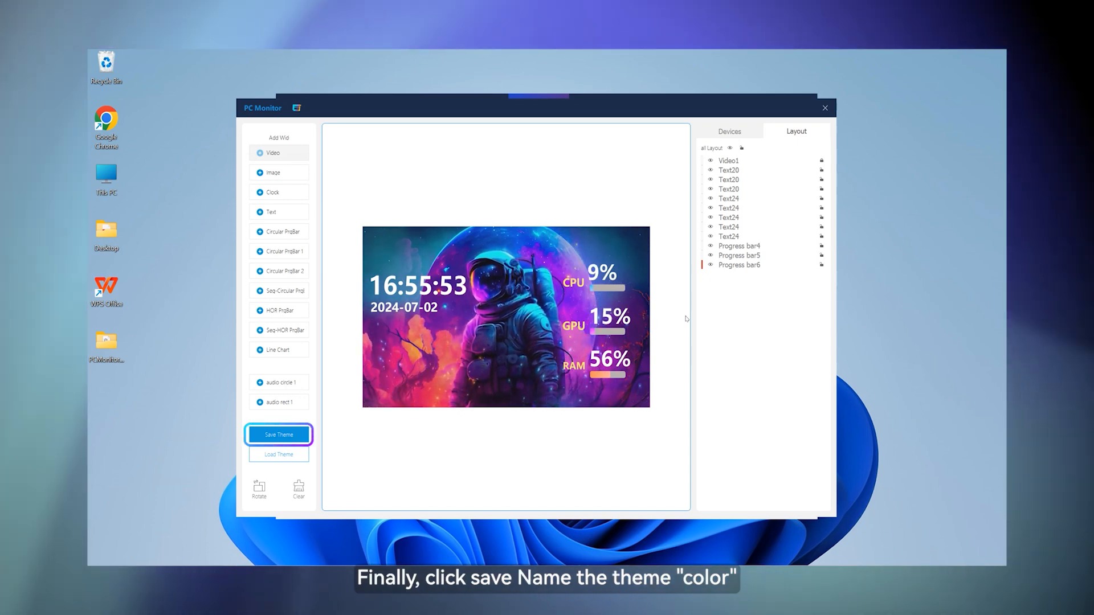
left_click(278, 434)
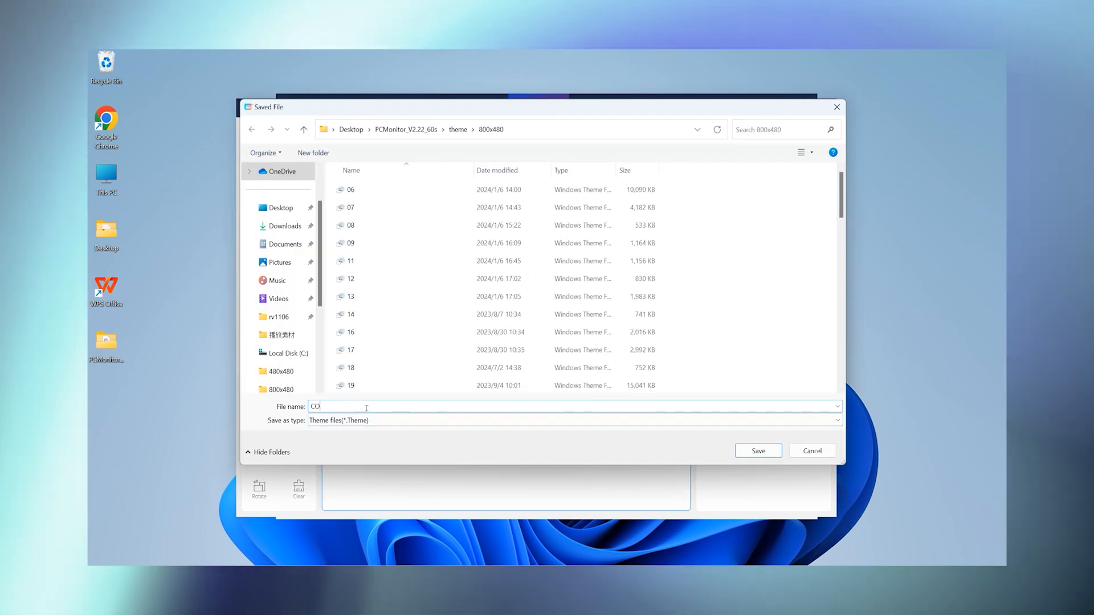
left_click(756, 452)
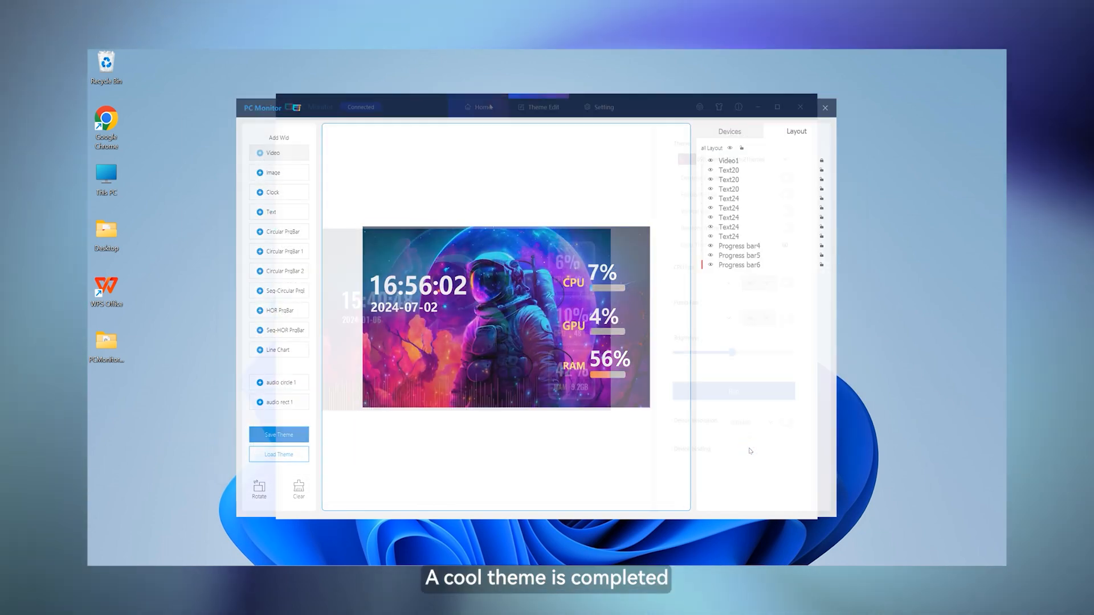
left_click(478, 107)
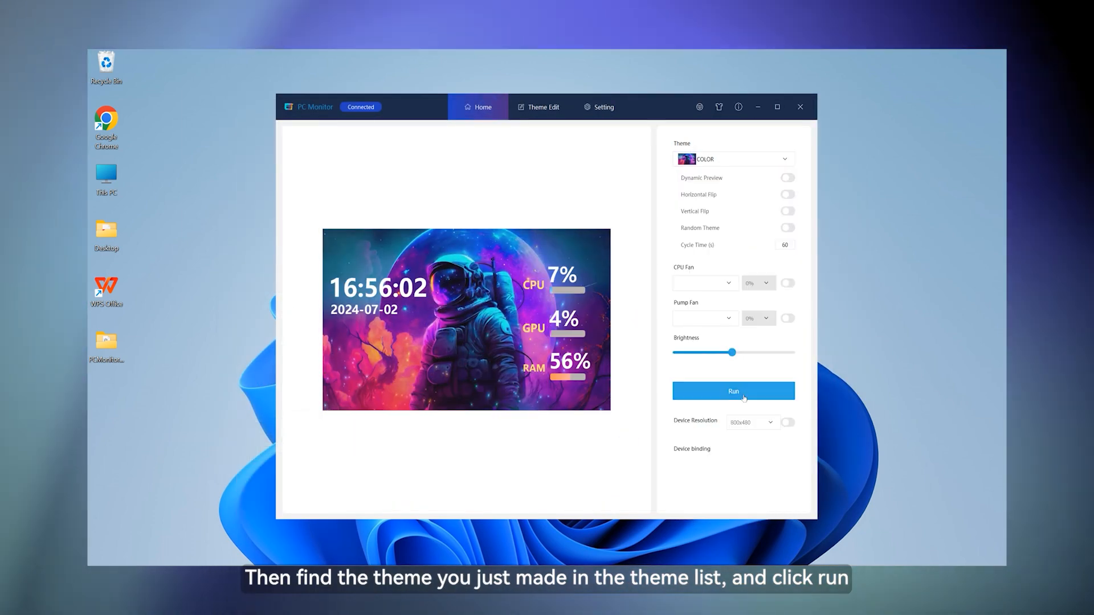
left_click(733, 391)
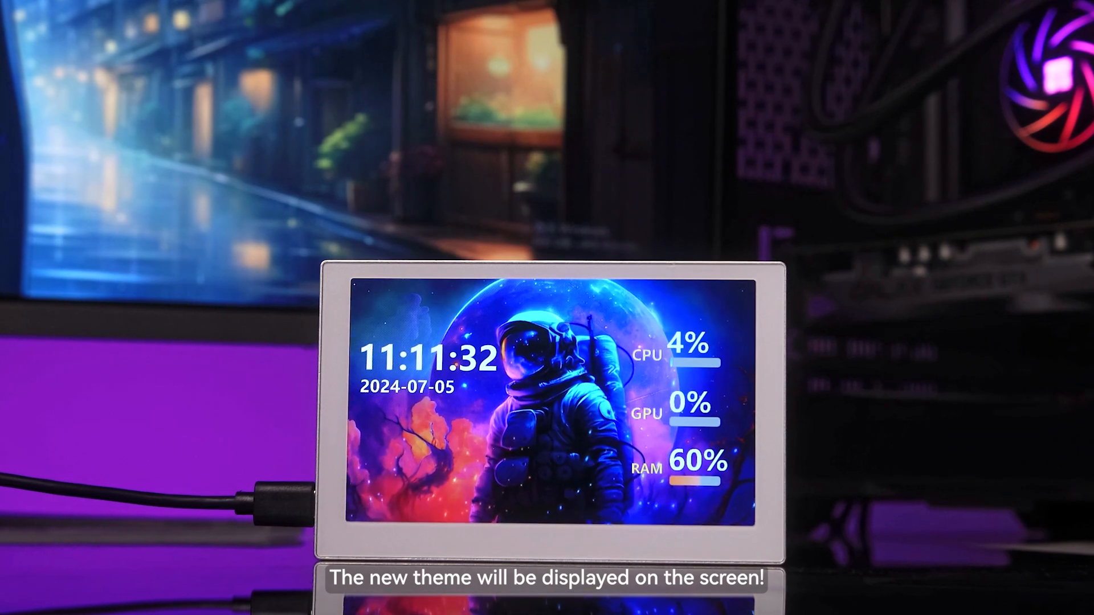